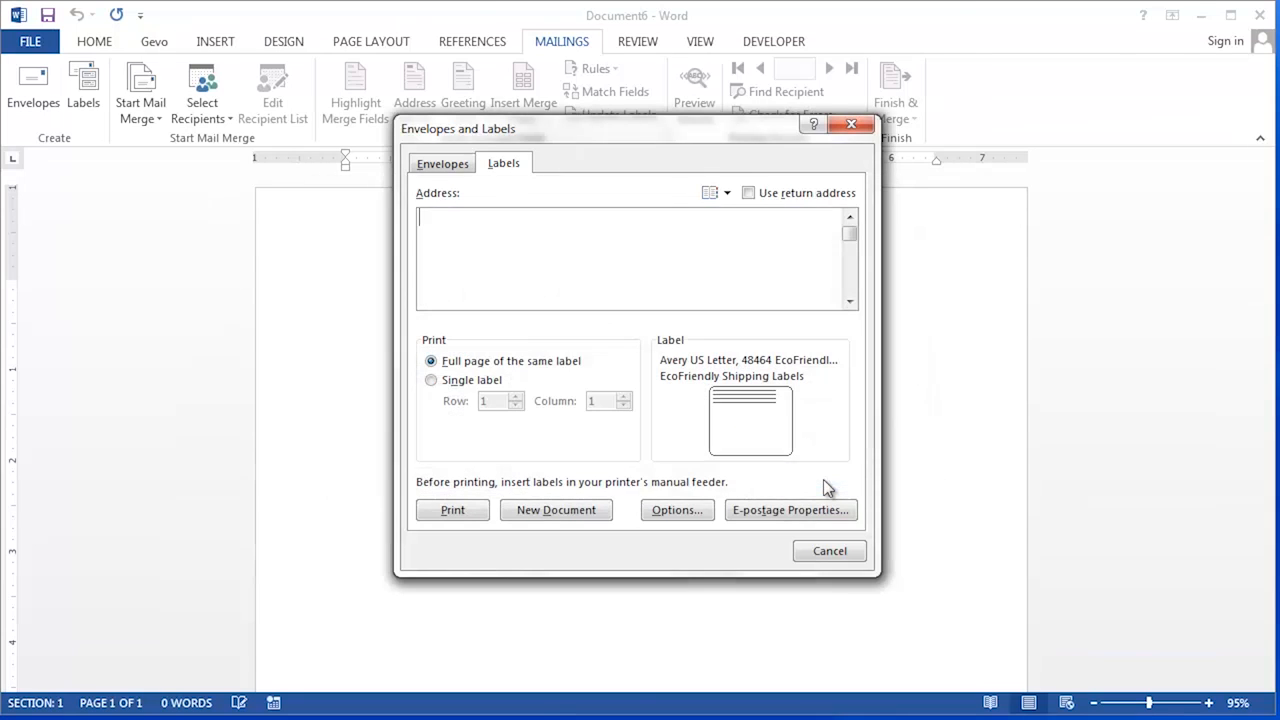
Step: Cancel out of the Envelopes and Labels dialog without creating anything
{"action": "left_click", "coordinate": [556, 510]}
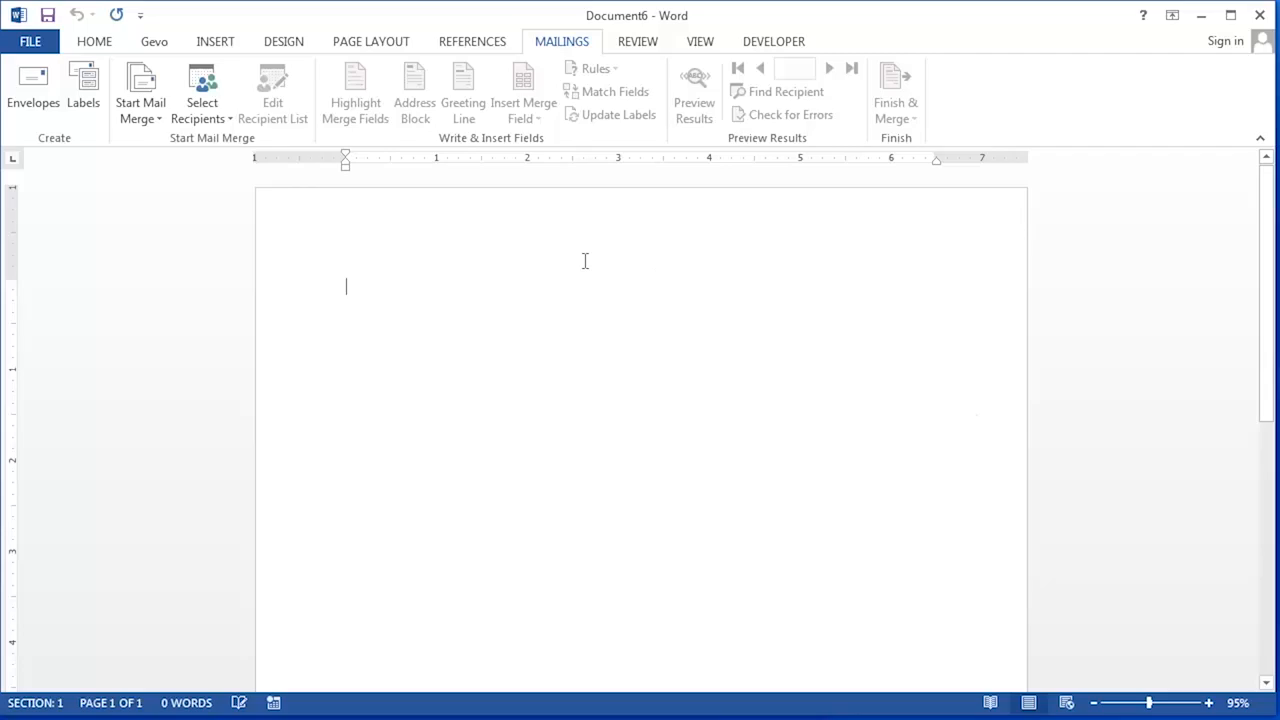
{"action": "mouse_move", "coordinate": [488, 298]}
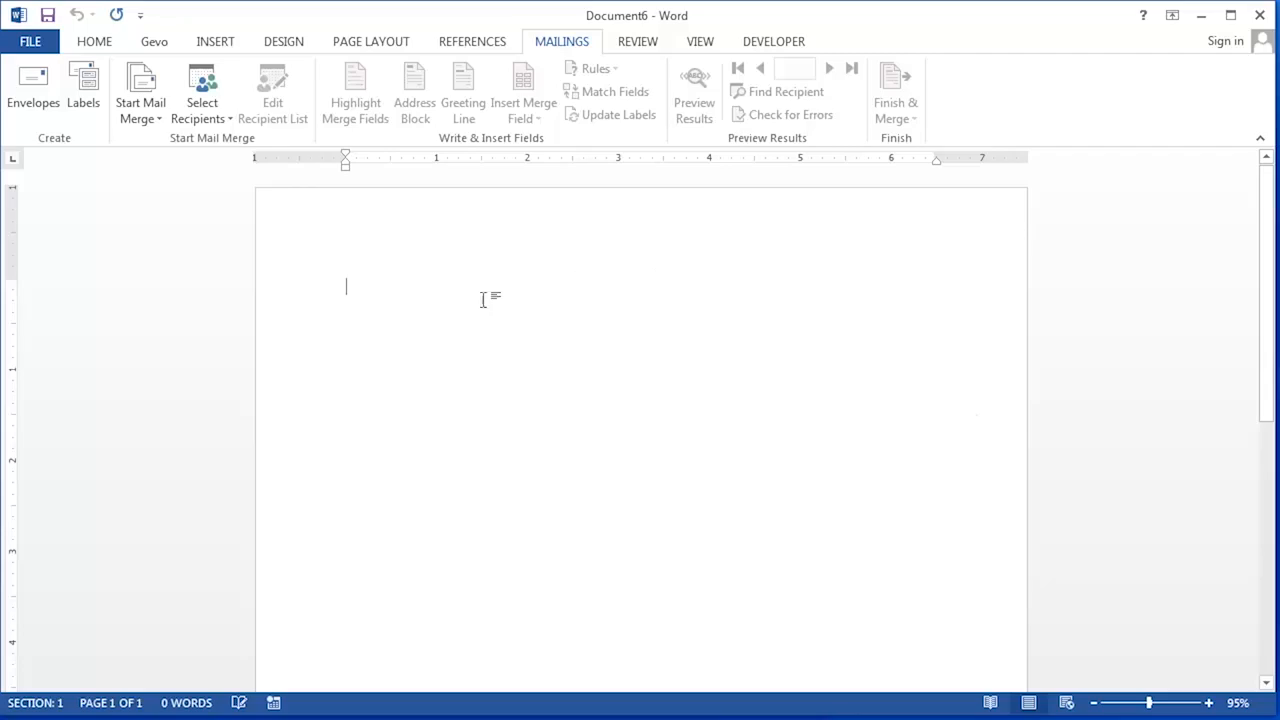
{"action": "mouse_move", "coordinate": [520, 104]}
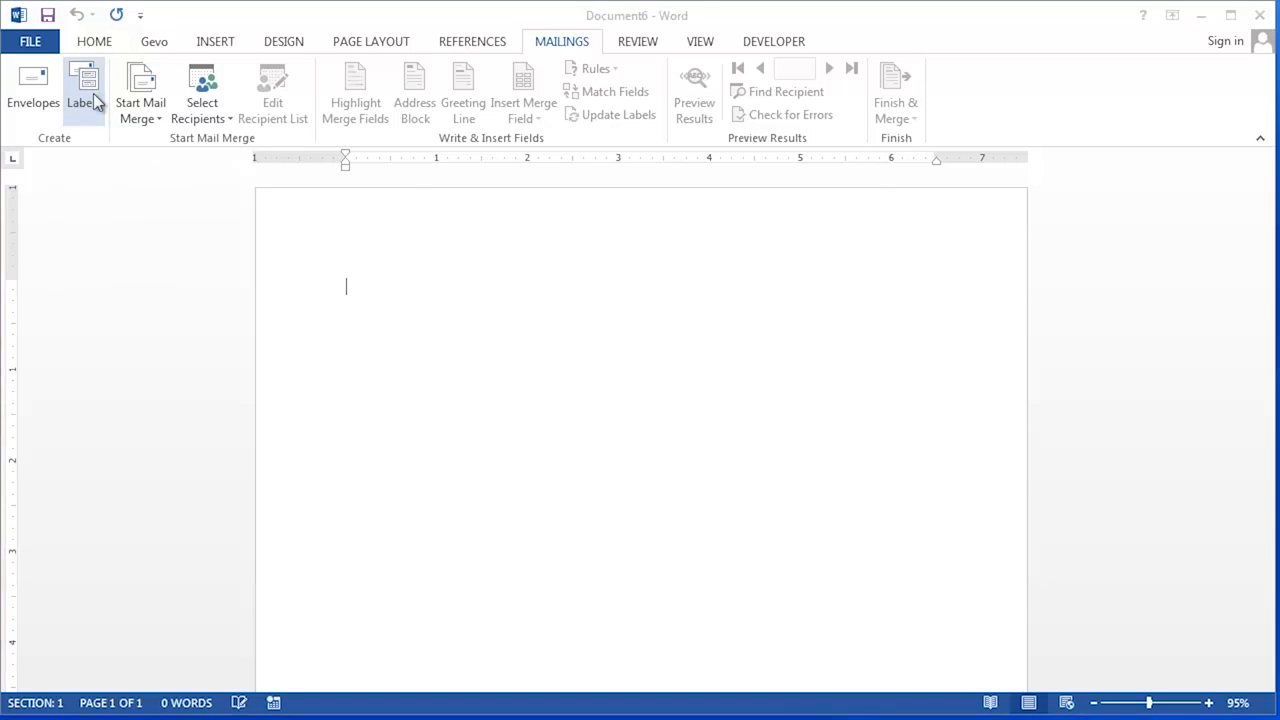
Step: Reopen the Envelopes and Labels dialog from the Mailings tab
{"action": "left_click", "coordinate": [84, 90]}
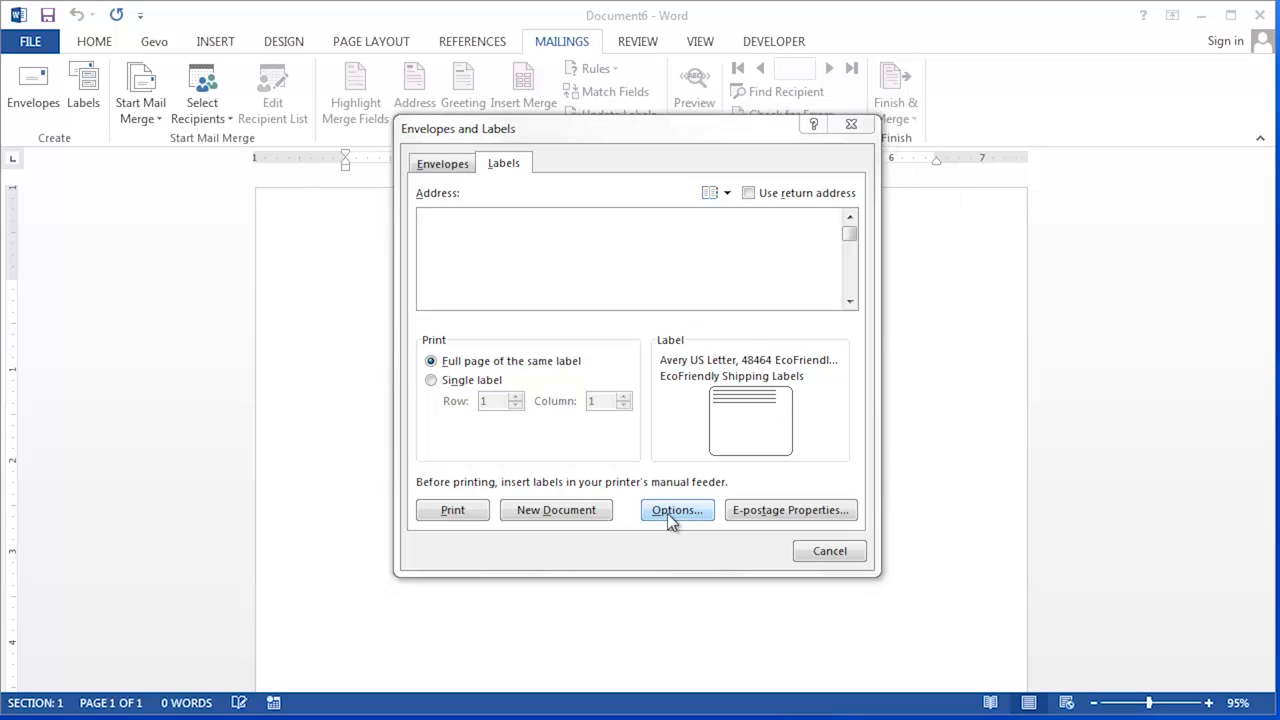
{"action": "left_click", "coordinate": [676, 510]}
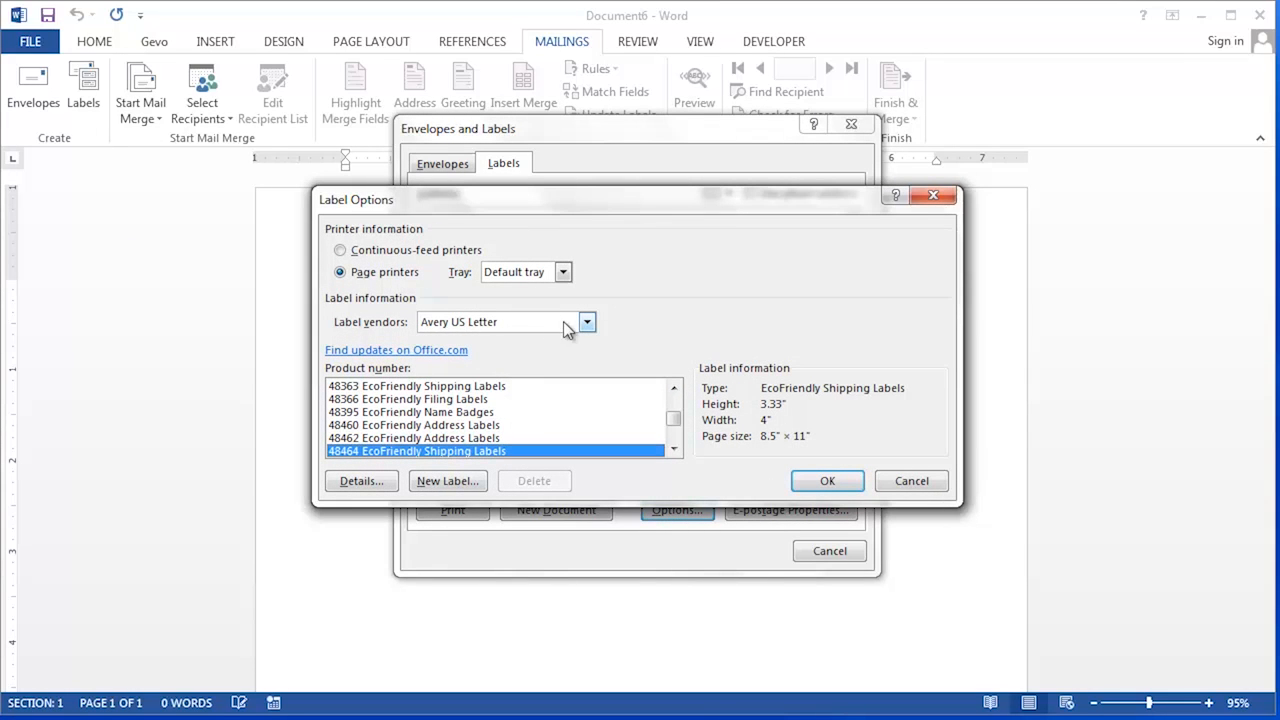
{"action": "mouse_move", "coordinate": [596, 330]}
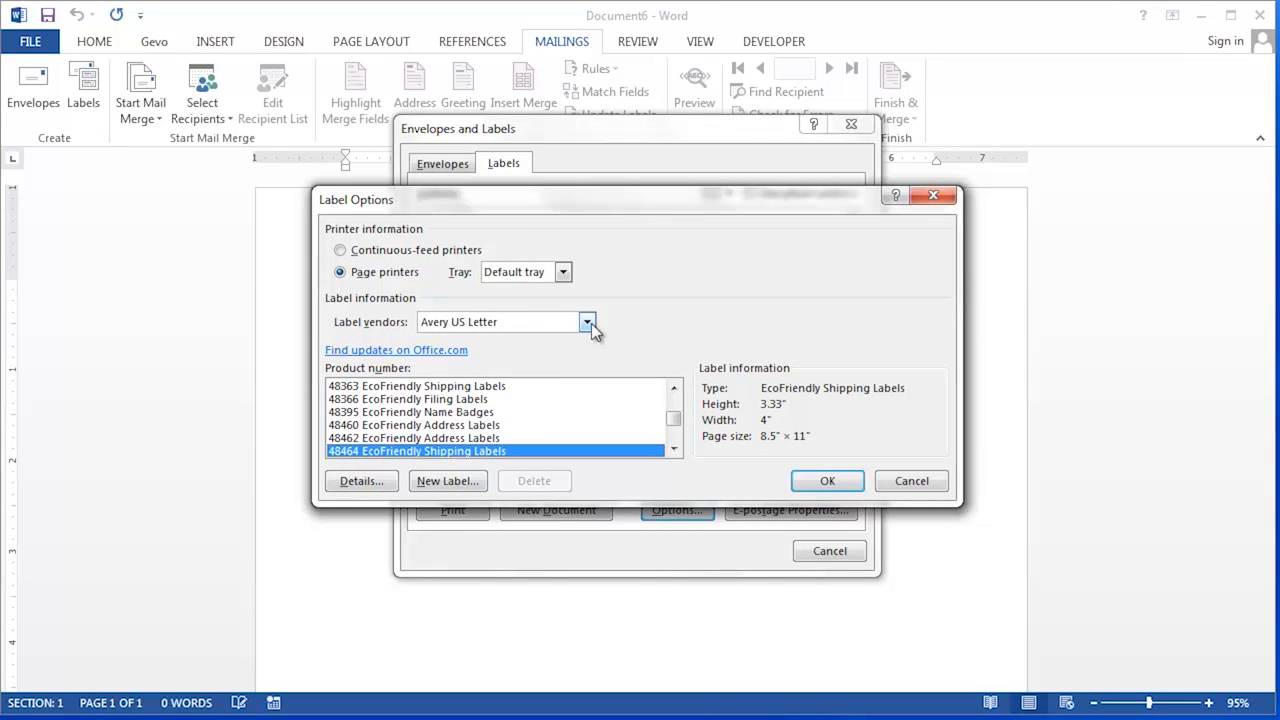
{"action": "mouse_move", "coordinate": [348, 404]}
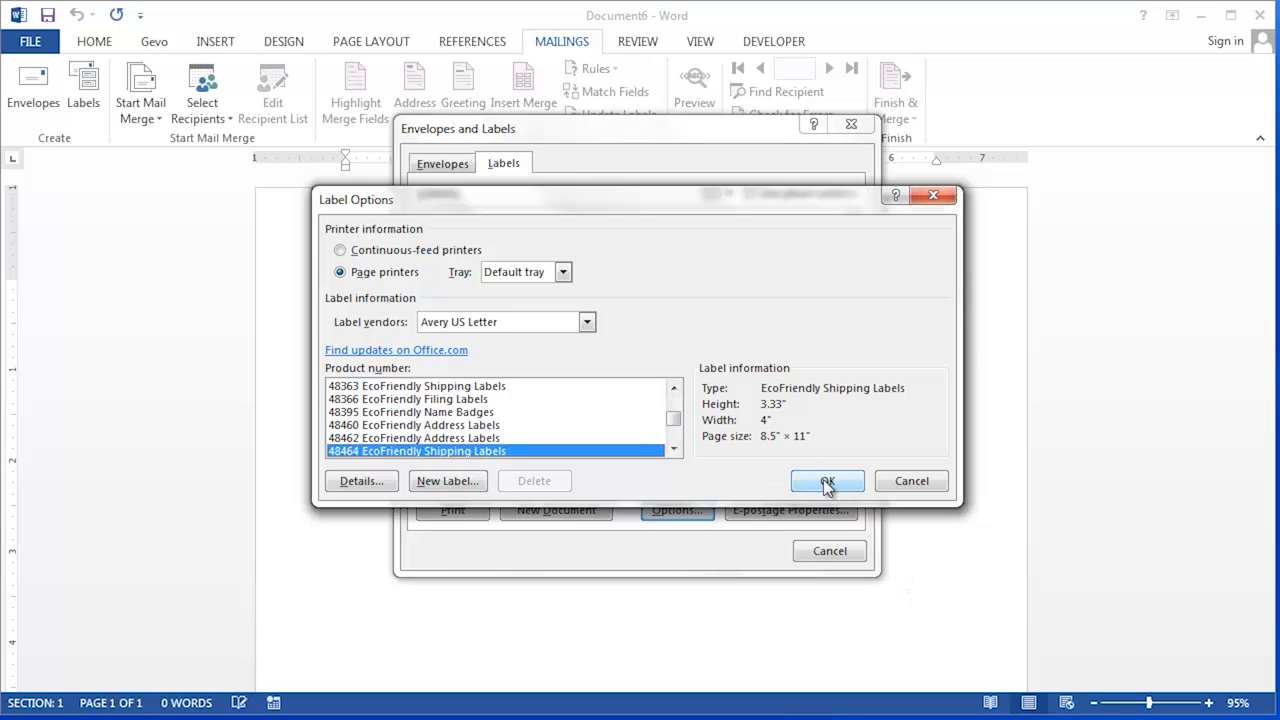
{"action": "left_click", "coordinate": [826, 480]}
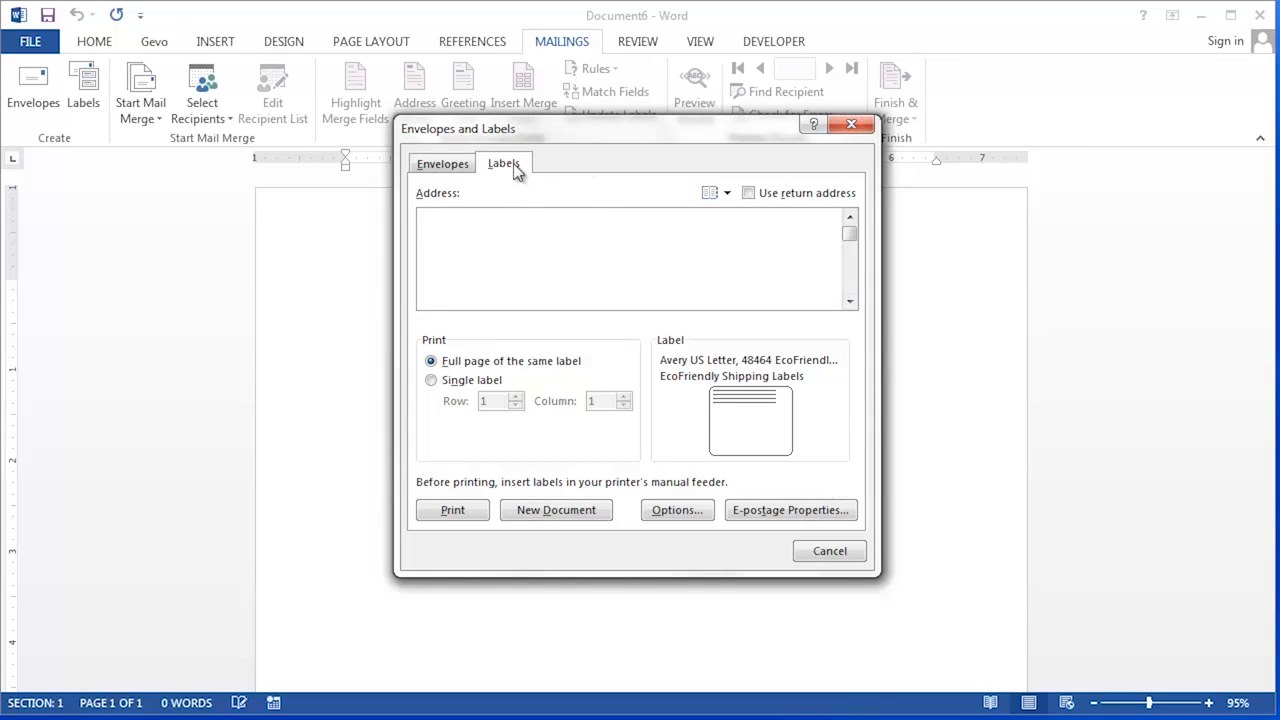
Step: Generate a new document filled with a grid of empty EcoFriendly shipping labels
{"action": "left_click", "coordinate": [556, 510]}
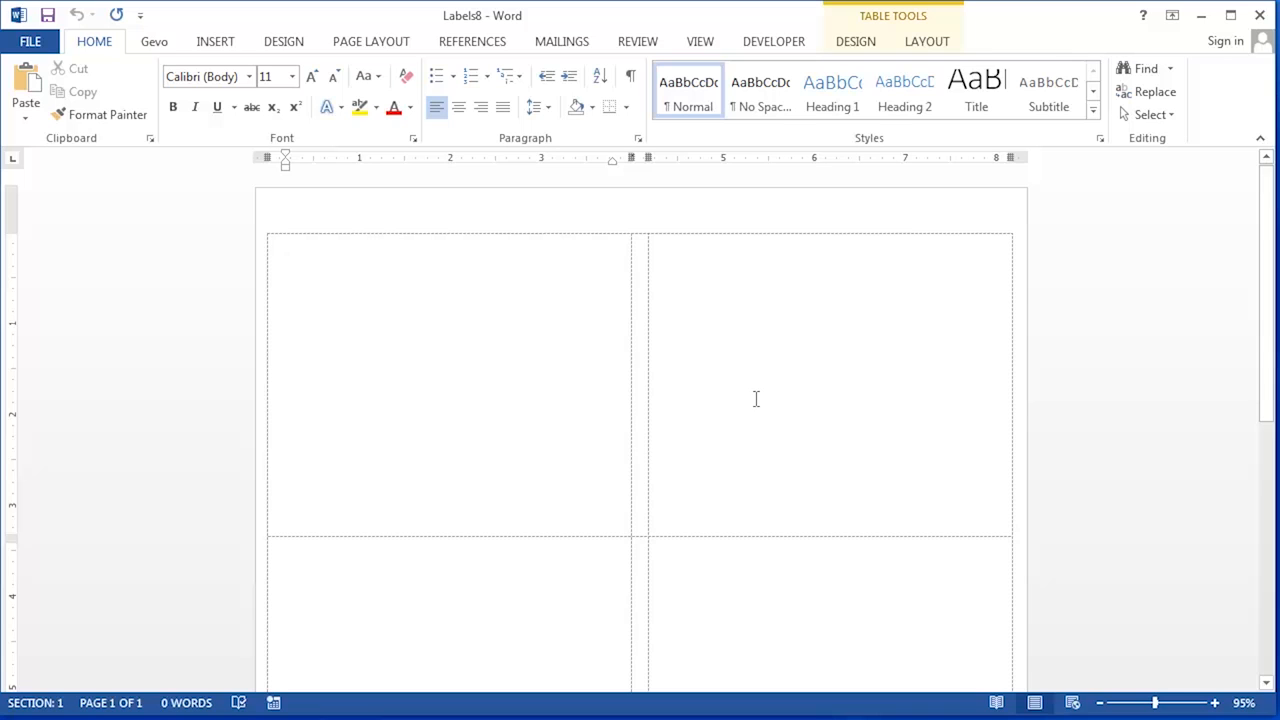
{"action": "scroll", "scroll_direction": "down", "scroll_amount": 3}
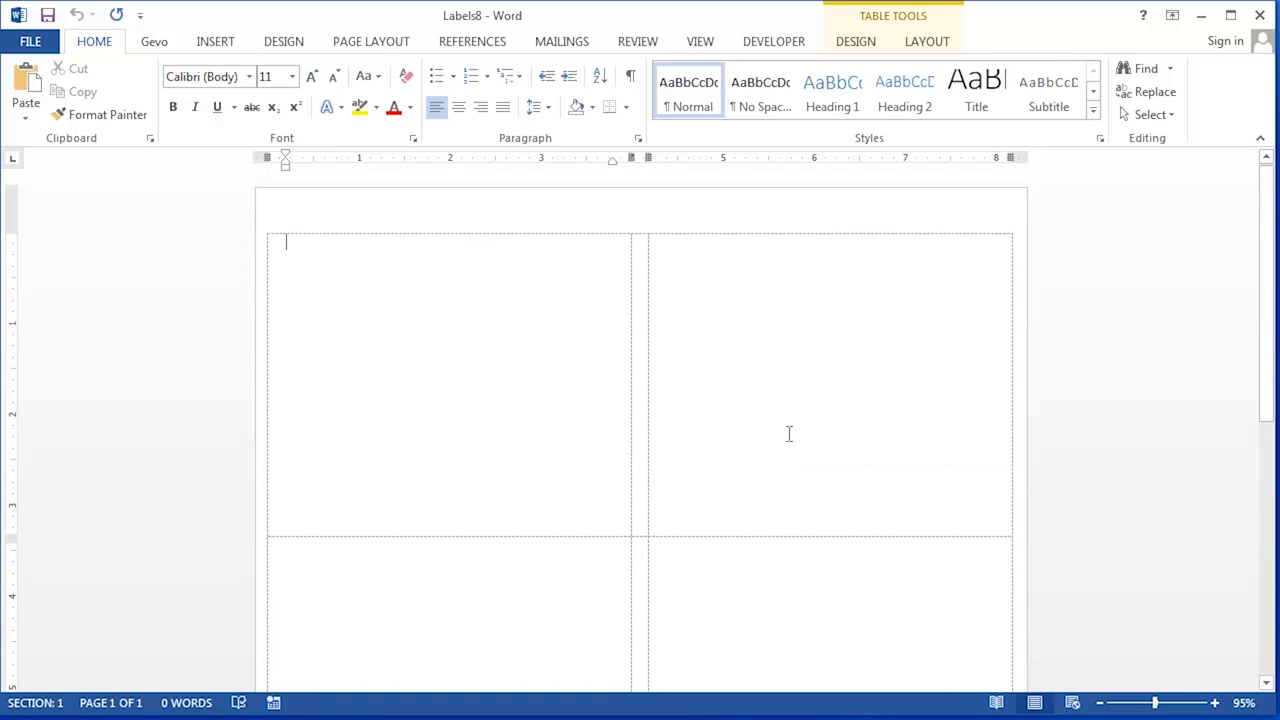
{"action": "mouse_move", "coordinate": [300, 260]}
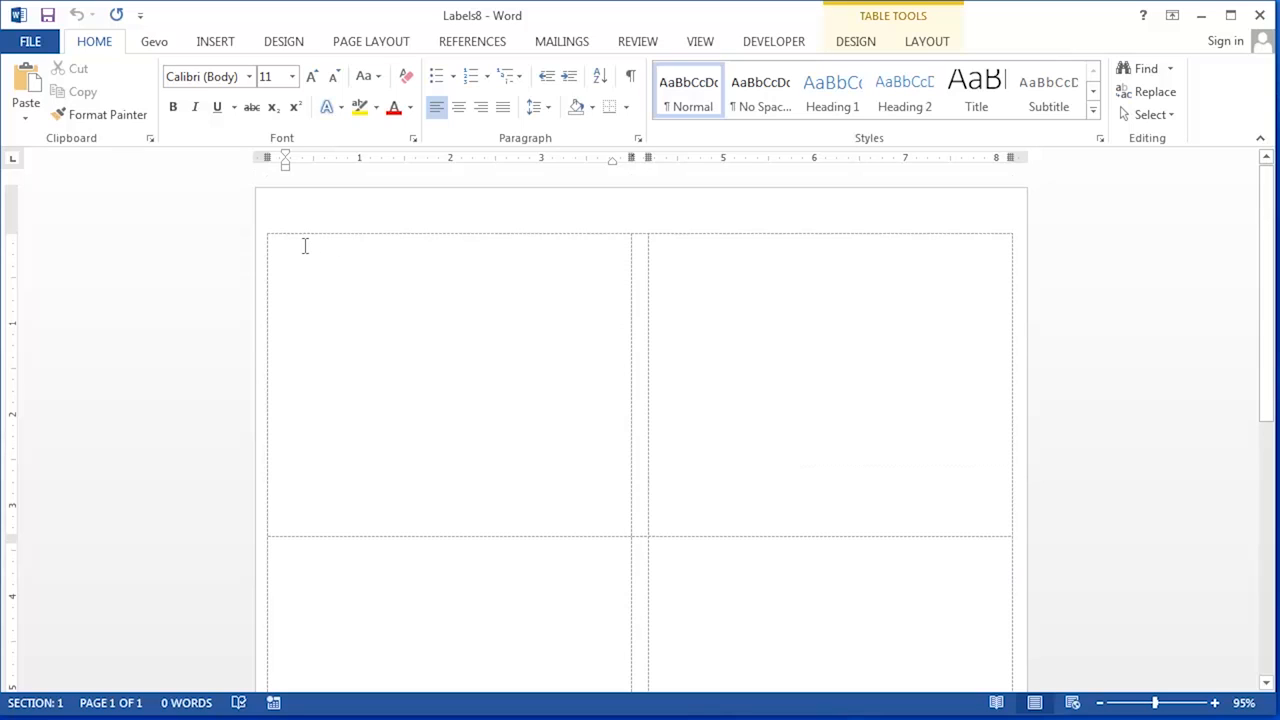
{"action": "mouse_move", "coordinate": [362, 284]}
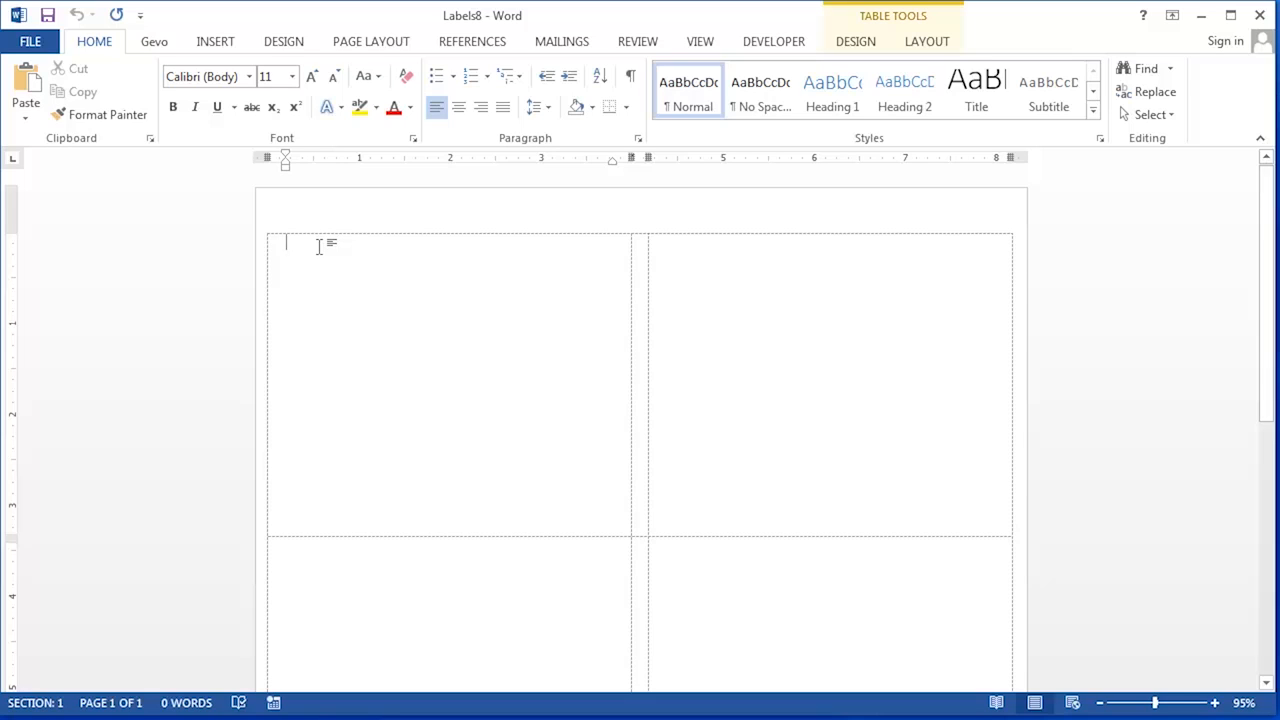
Step: Bring up the Table Tools Layout options to align the label text centered
{"action": "scroll", "scroll_direction": "down", "scroll_amount": 3}
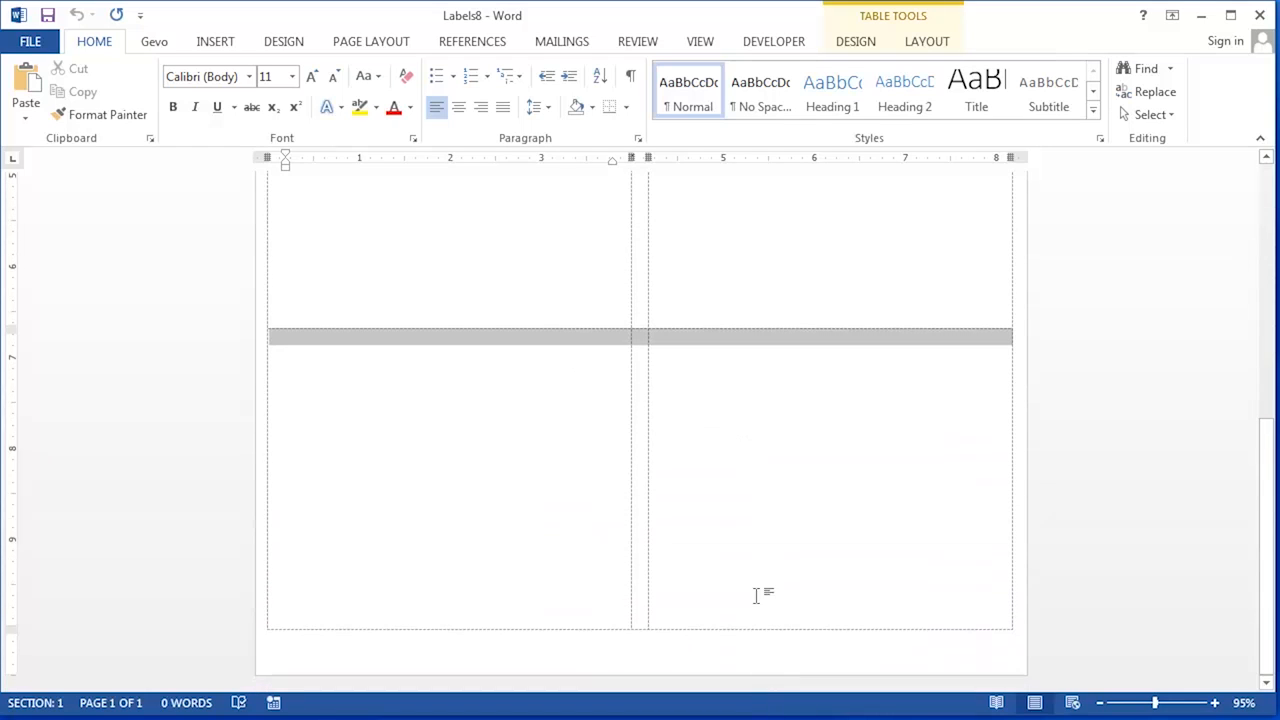
{"action": "scroll", "scroll_direction": "down", "scroll_amount": 3}
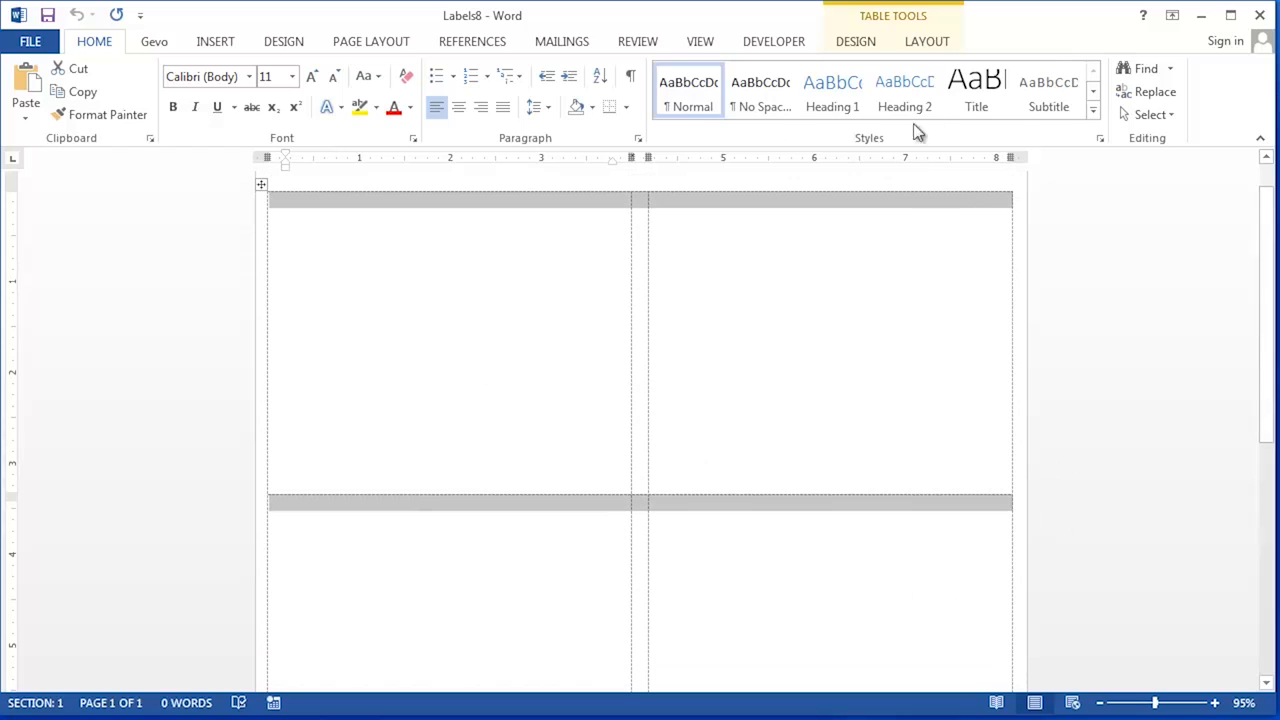
{"action": "left_click", "coordinate": [926, 40]}
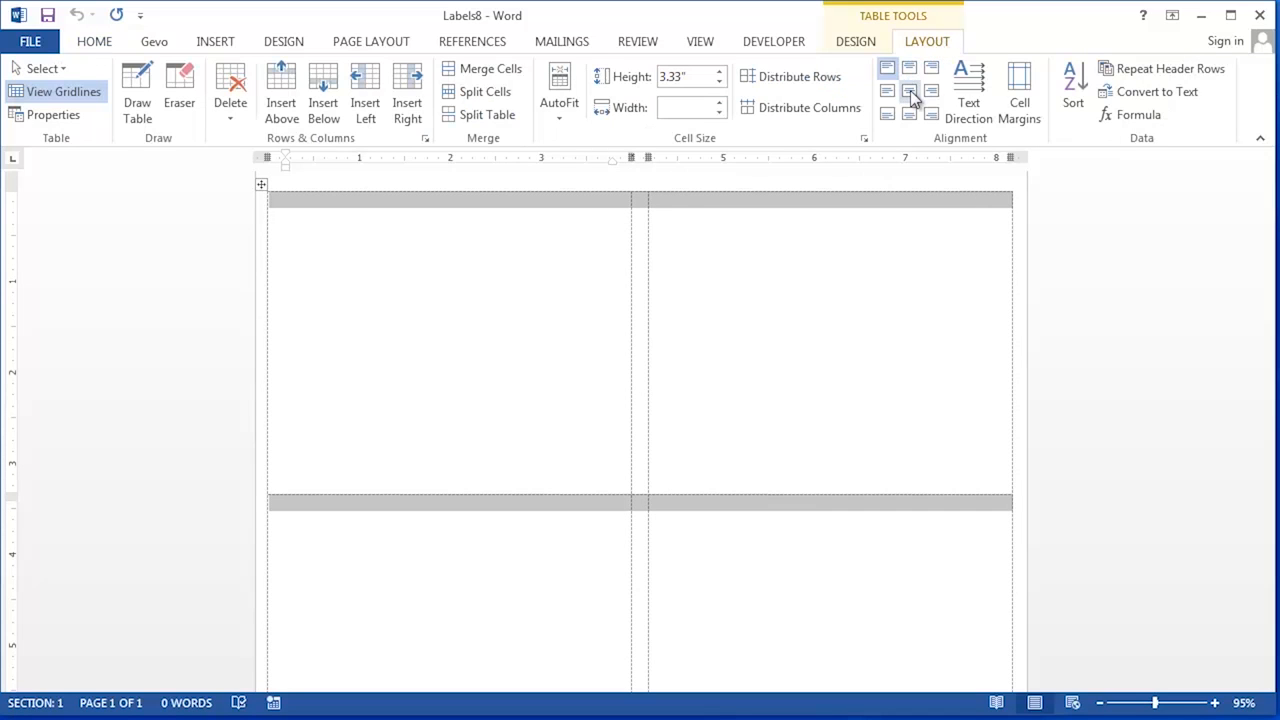
{"action": "mouse_move", "coordinate": [908, 92]}
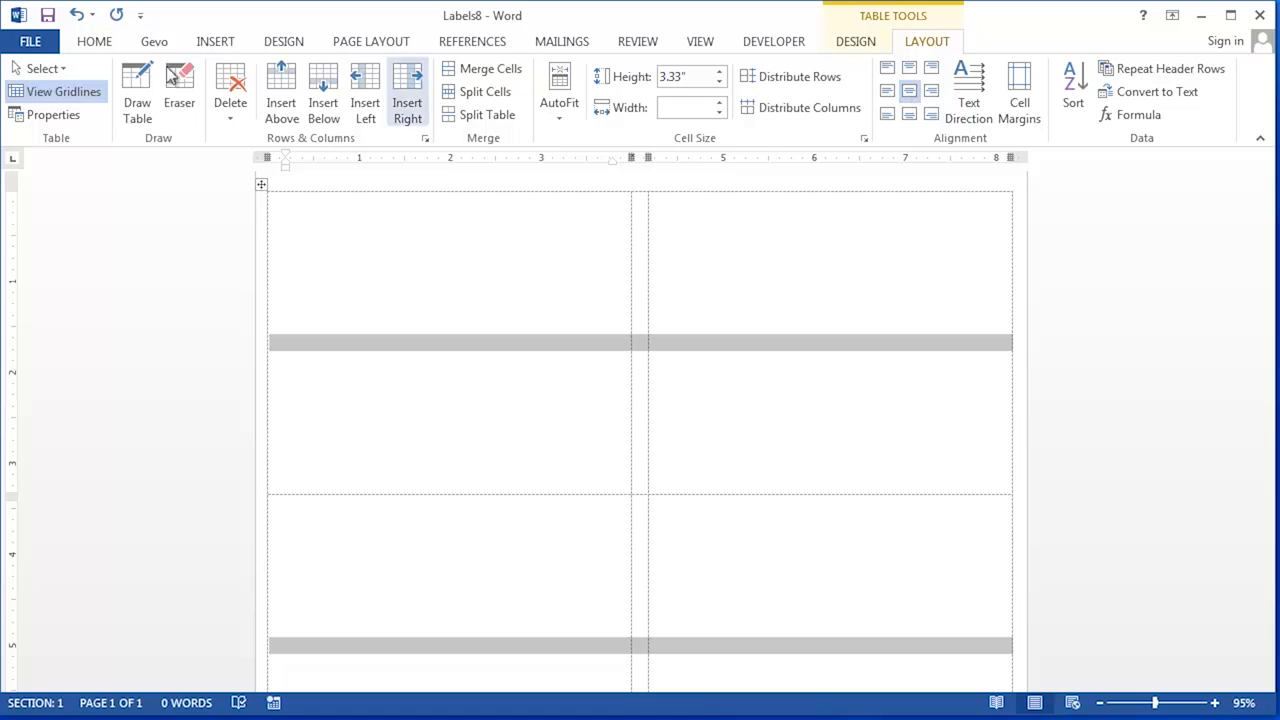
Step: Set the label font size to 20 pt and enter 'John Doe' in the first label
{"action": "left_click", "coordinate": [94, 40]}
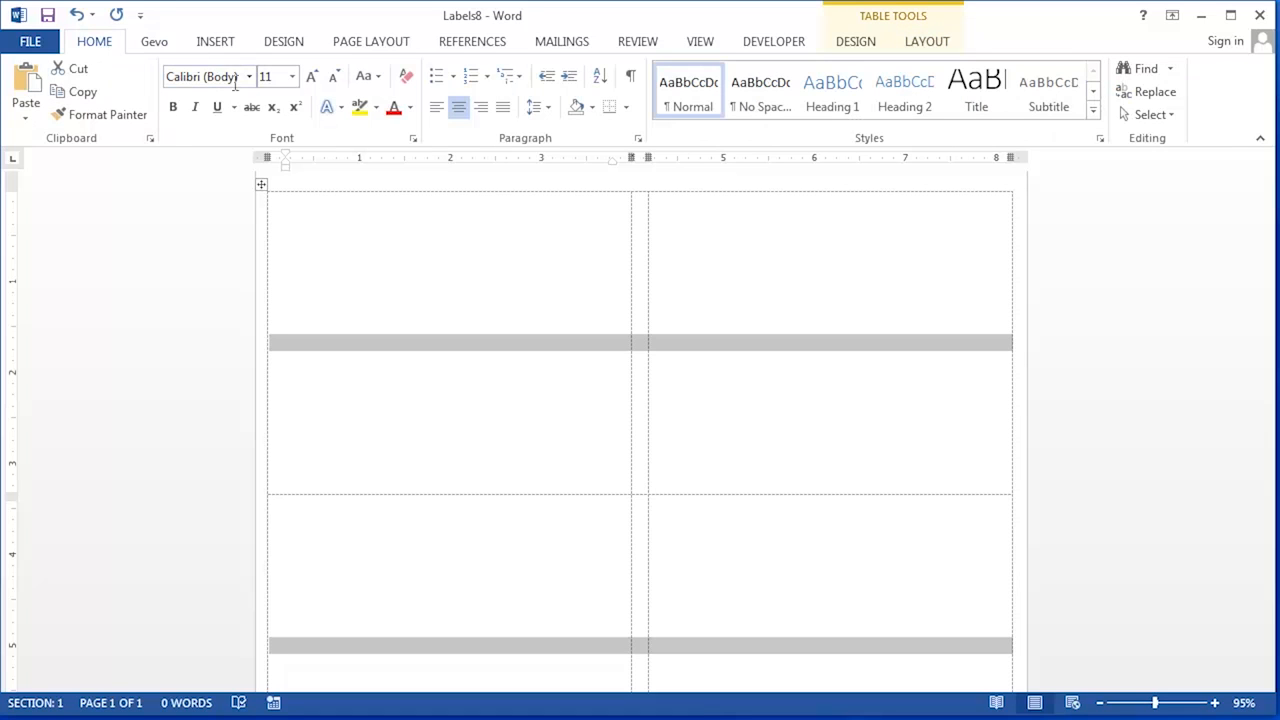
{"action": "left_click", "coordinate": [248, 76]}
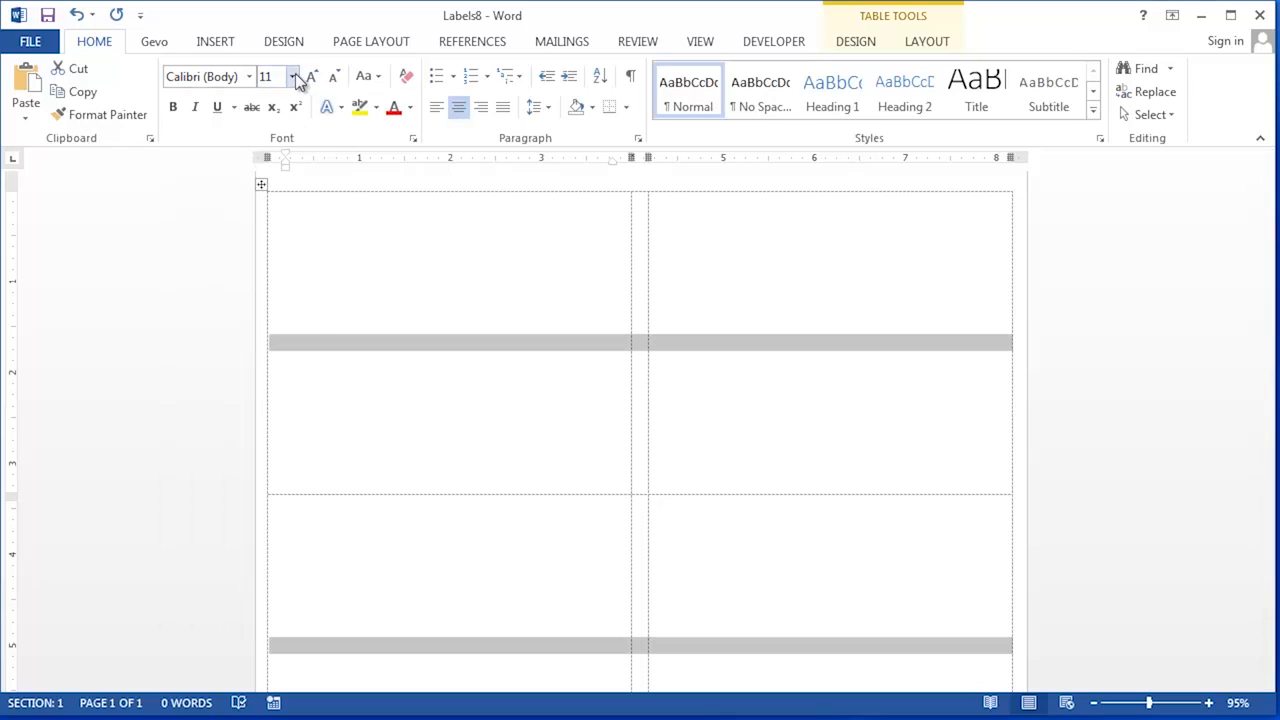
{"action": "left_click", "coordinate": [292, 76]}
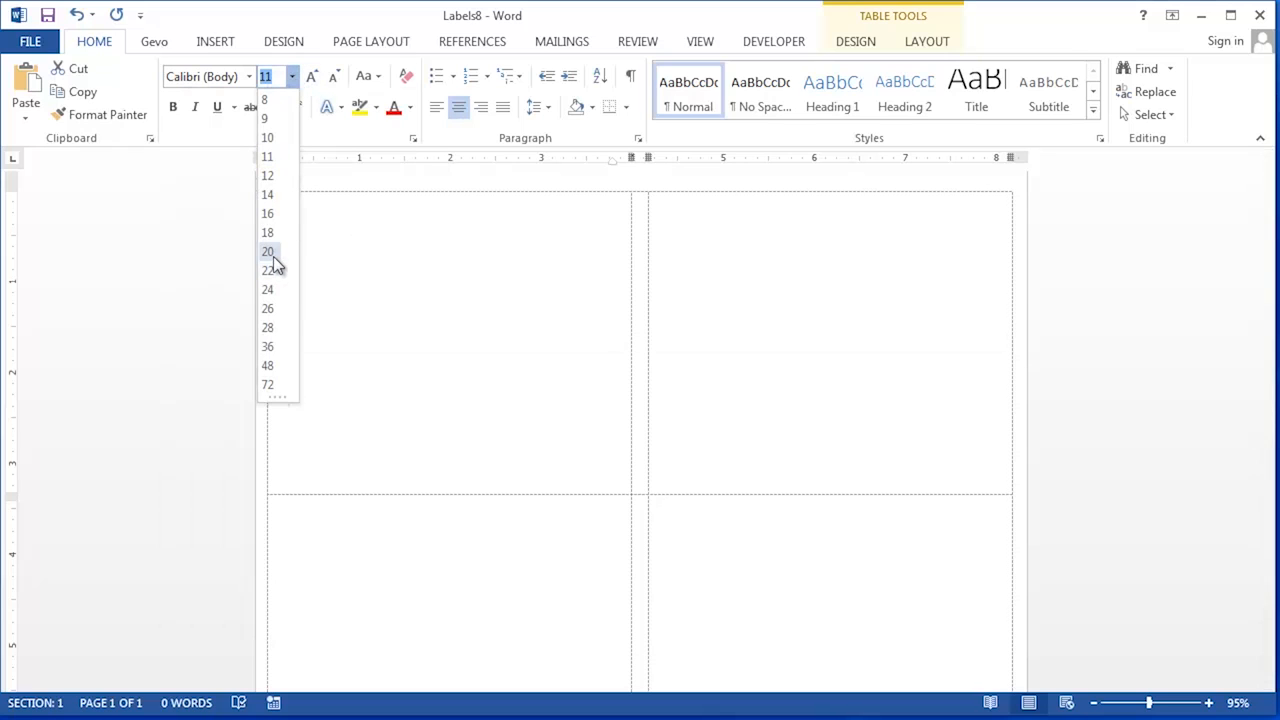
{"action": "left_click", "coordinate": [268, 252]}
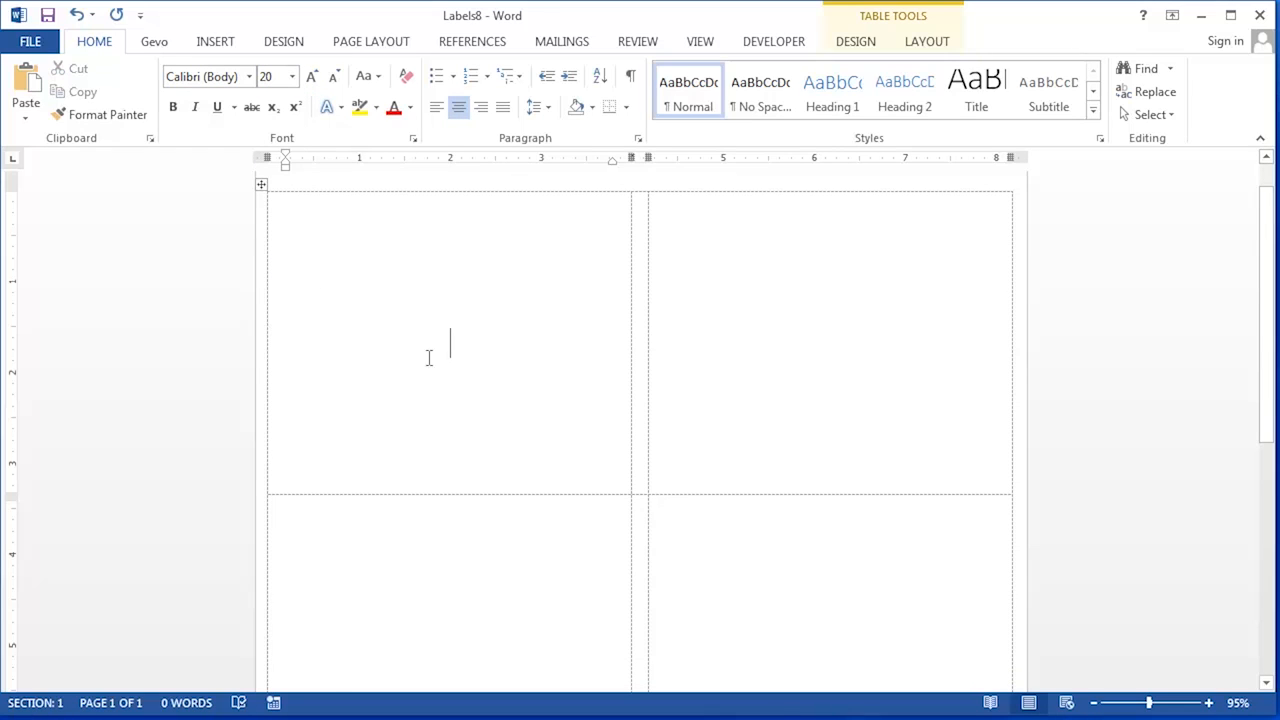
{"action": "mouse_move", "coordinate": [440, 360]}
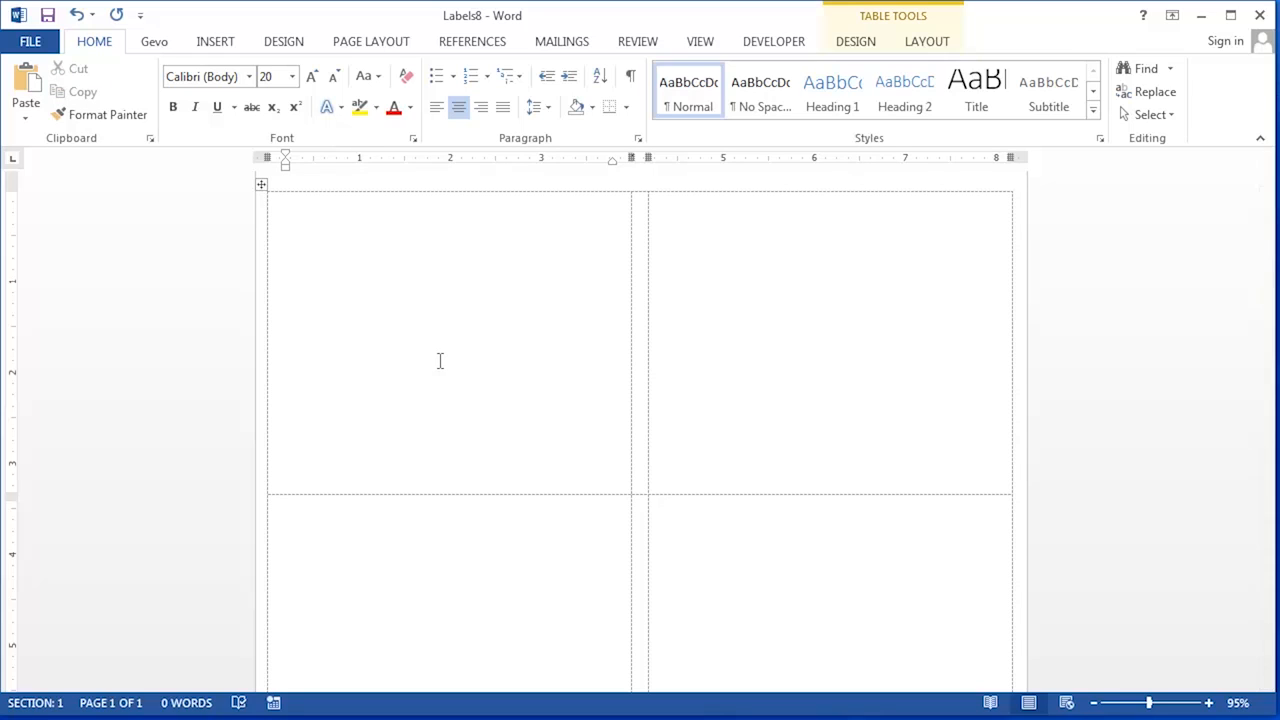
{"action": "type", "text": "John Doe"}
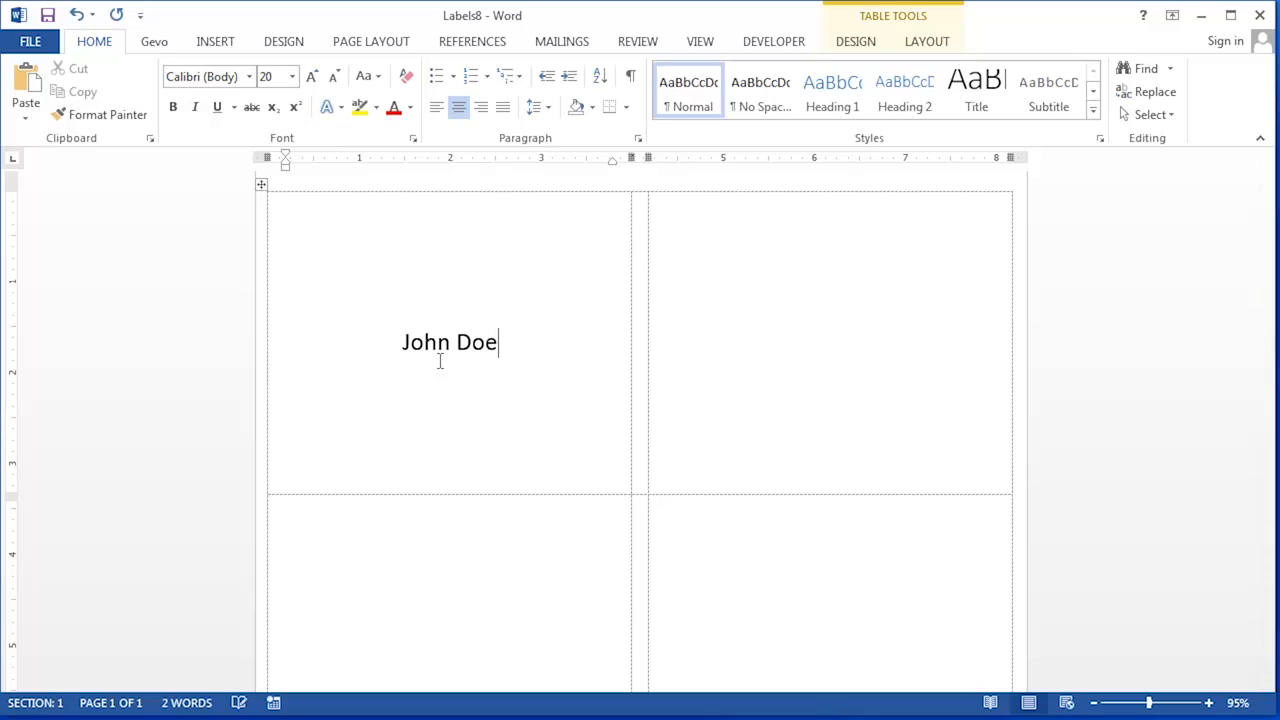